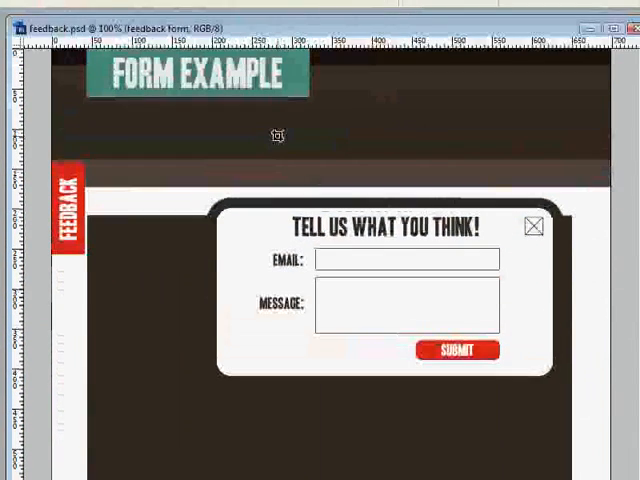
Step: Go to psd2cssonline.com in Firefox and browse the desktop for the PSD to upload
{"action": "key", "text": "alt+tab"}
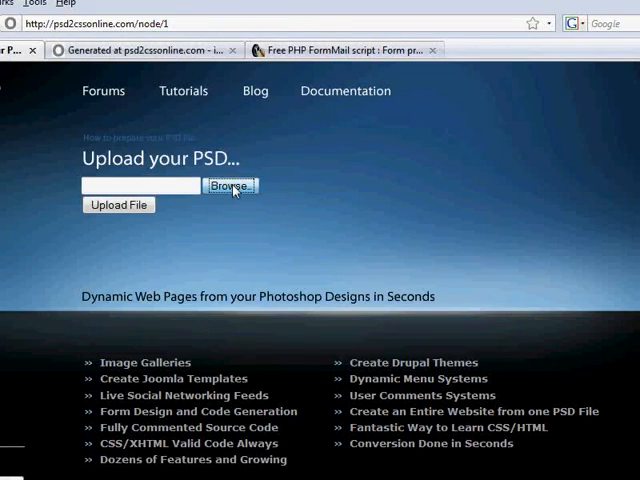
{"action": "left_click", "coordinate": [230, 185]}
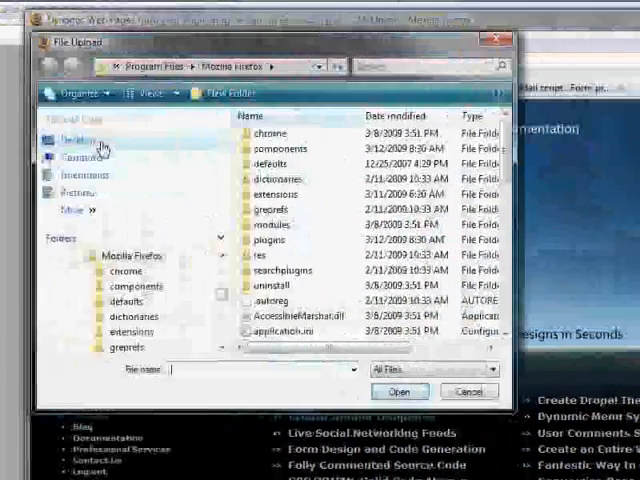
{"action": "left_click", "coordinate": [153, 139]}
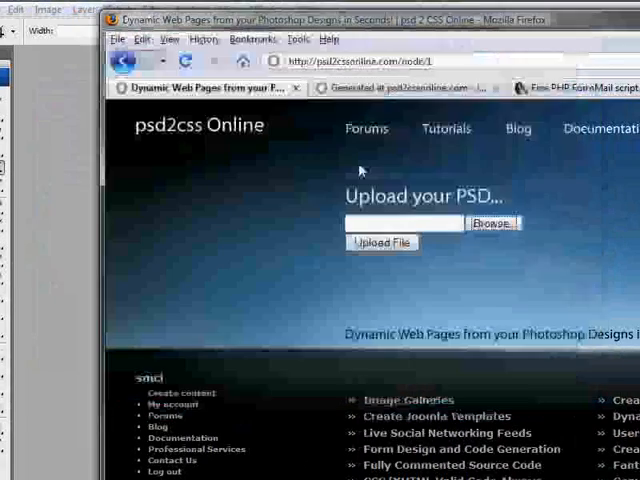
Step: Pick the feedback-form PSD in the file dialog and upload it for conversion
{"action": "left_click", "coordinate": [382, 243]}
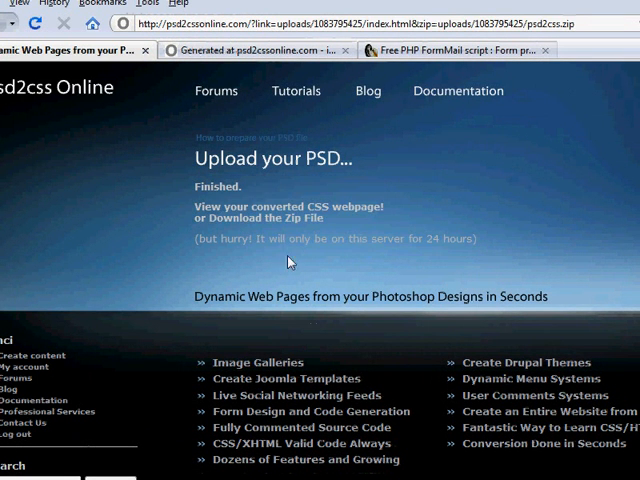
Step: Follow the 'View your converted CSS webpage!' link to see the generated feedback tab page
{"action": "left_click", "coordinate": [287, 207]}
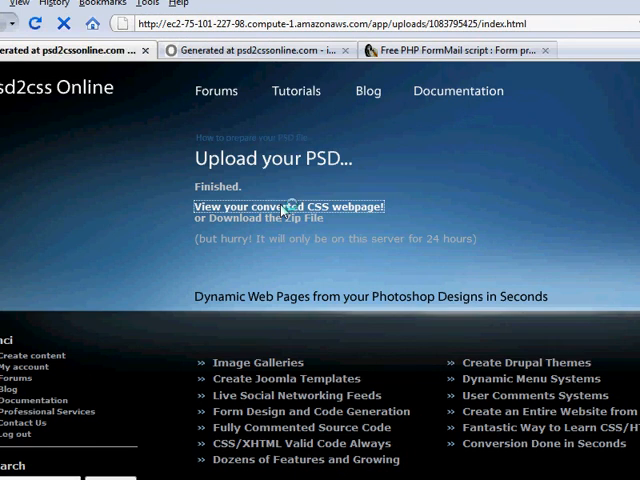
{"action": "left_click", "coordinate": [286, 207]}
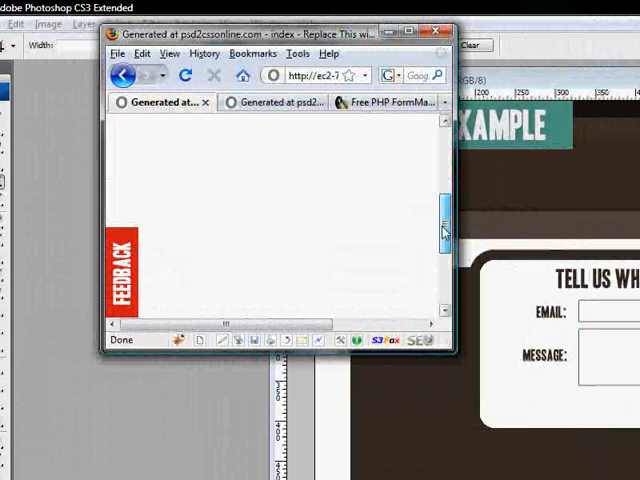
Step: Try the FEEDBACK tab on the plain generated page, which opens no form
{"action": "scroll", "scroll_direction": "down", "scroll_amount": 3}
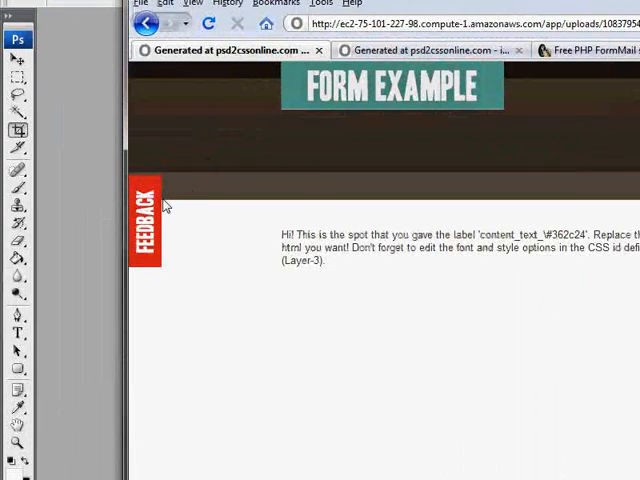
{"action": "left_click", "coordinate": [145, 222]}
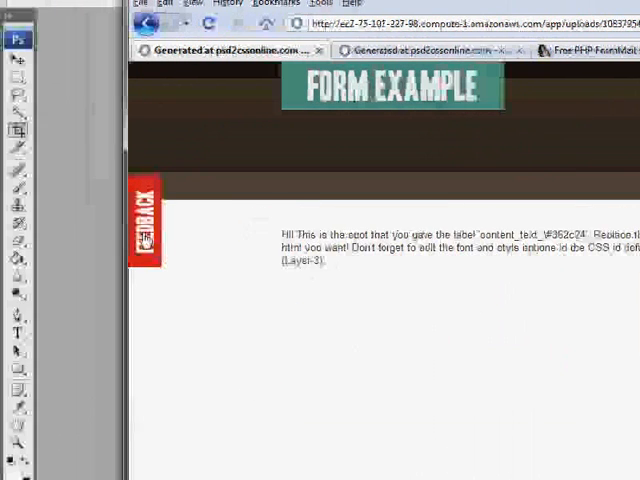
{"action": "left_click", "coordinate": [144, 228]}
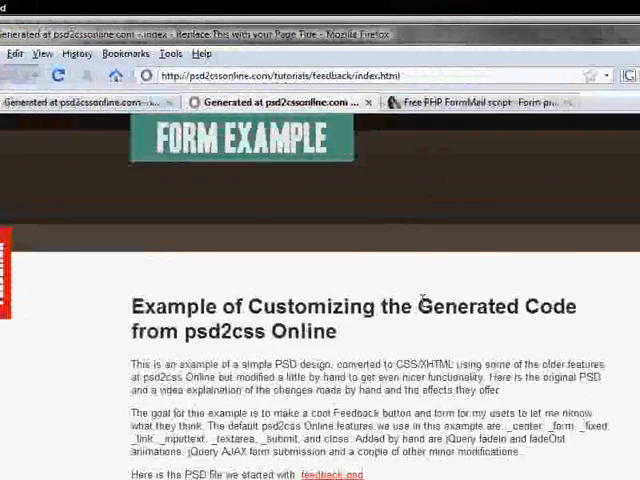
Step: Scroll the customized example and fade in the Tell Us What You Think popup
{"action": "scroll", "scroll_direction": "down", "scroll_amount": 3}
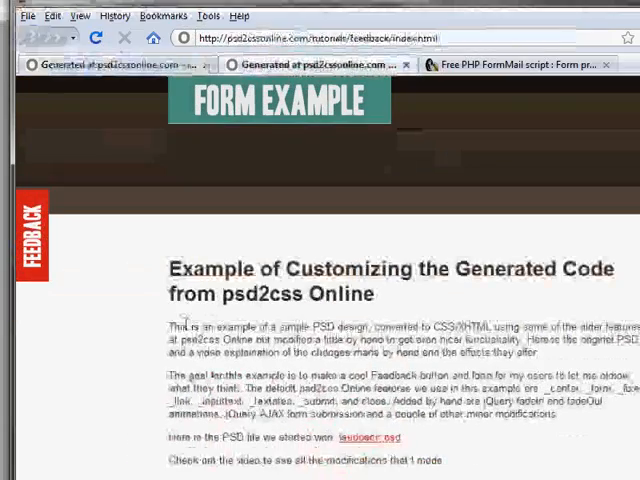
{"action": "scroll", "scroll_direction": "down", "scroll_amount": 3}
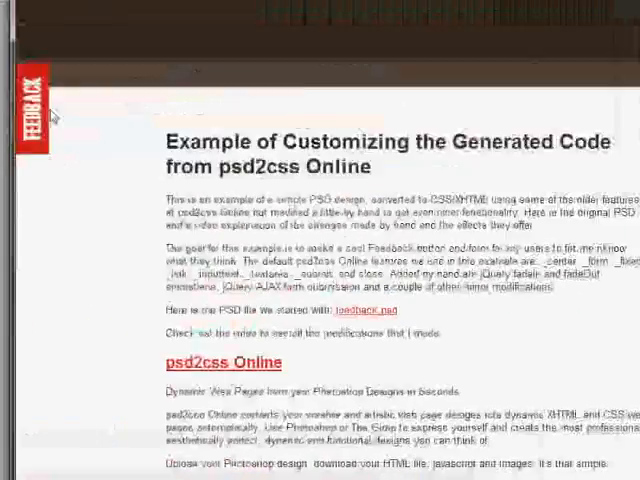
{"action": "left_click", "coordinate": [37, 100]}
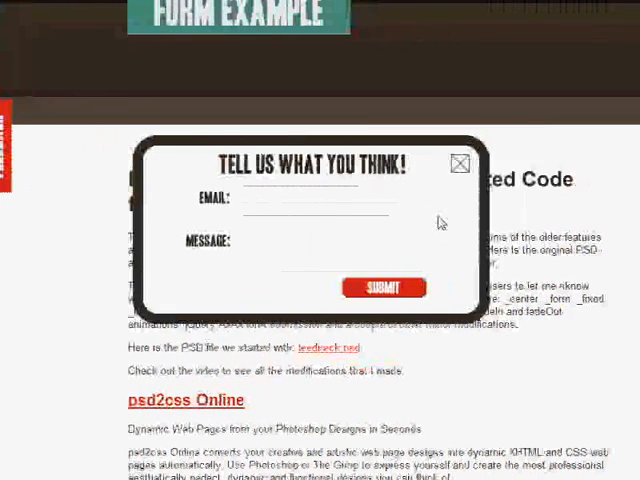
{"action": "left_click", "coordinate": [305, 195]}
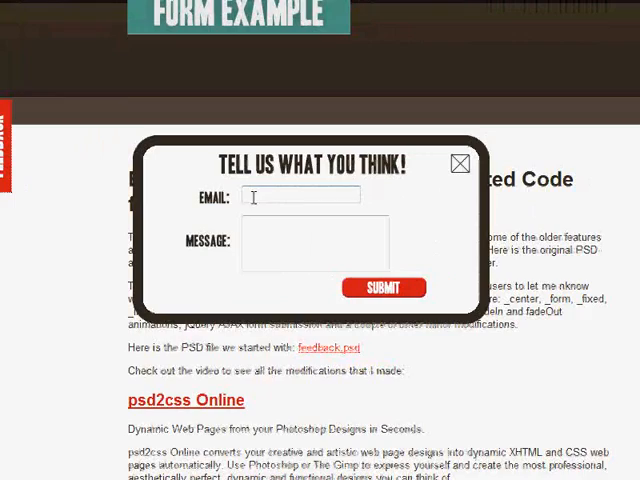
{"action": "left_click", "coordinate": [460, 164]}
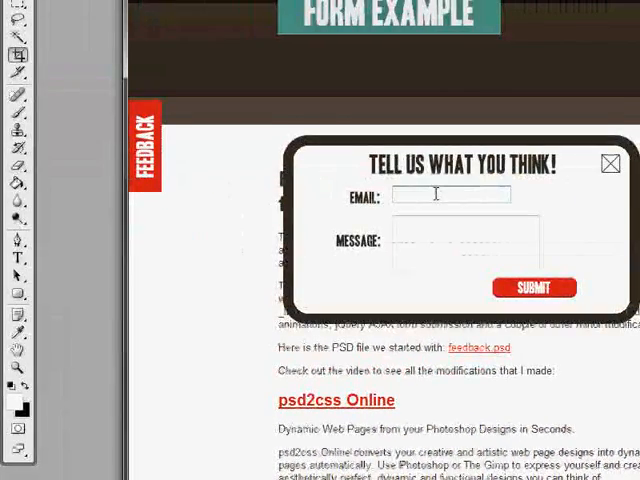
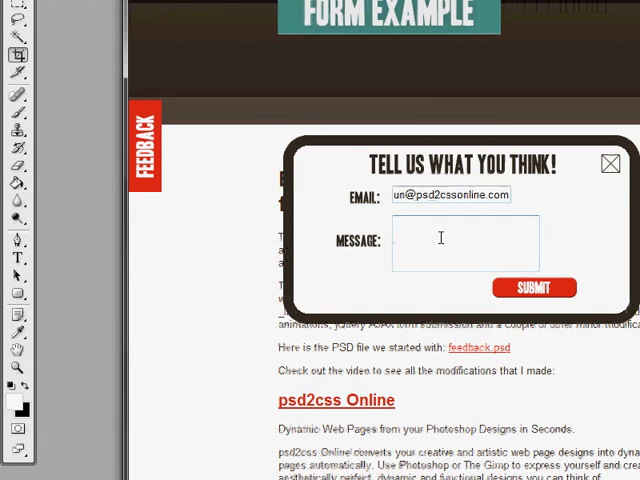
{"action": "type", "text": "hey this is cool"}
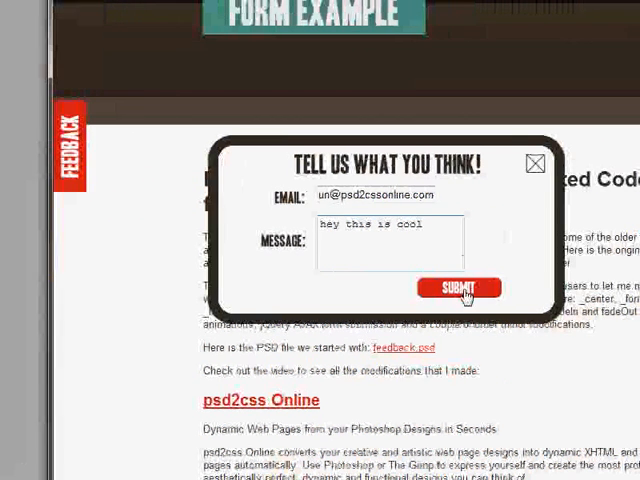
{"action": "left_click", "coordinate": [458, 288]}
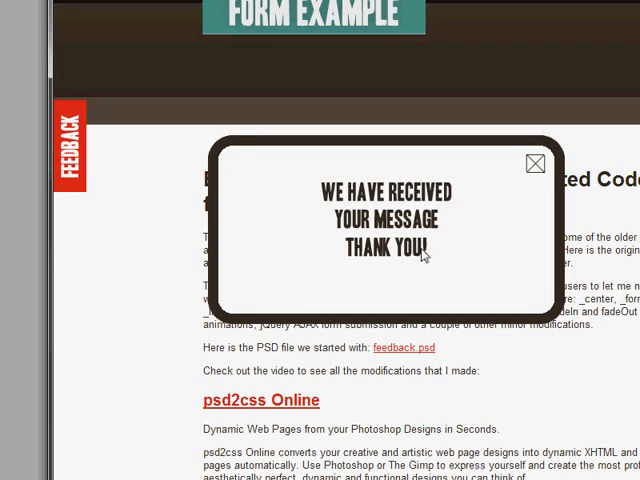
{"action": "left_click", "coordinate": [535, 163]}
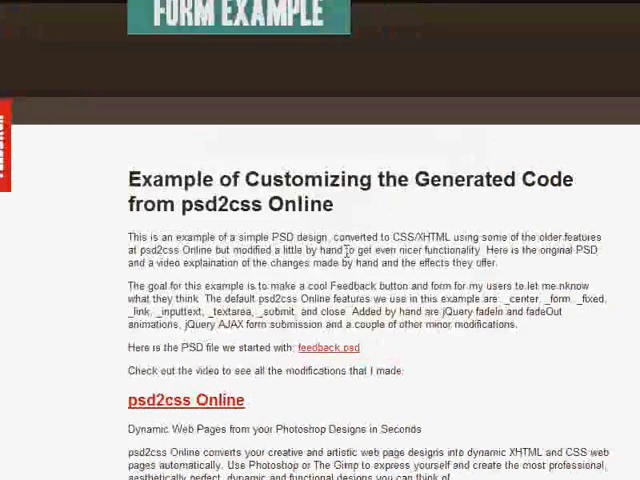
Step: Scroll down the demo page before moving to index.html in Notepad++
{"action": "scroll", "scroll_direction": "down", "scroll_amount": 3}
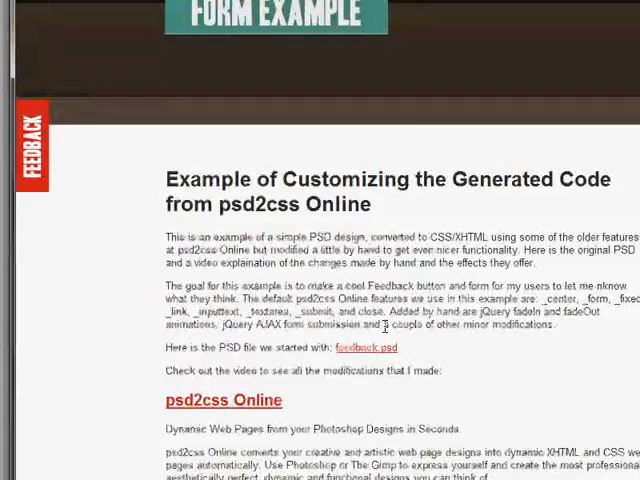
{"action": "scroll", "scroll_direction": "down", "scroll_amount": 3}
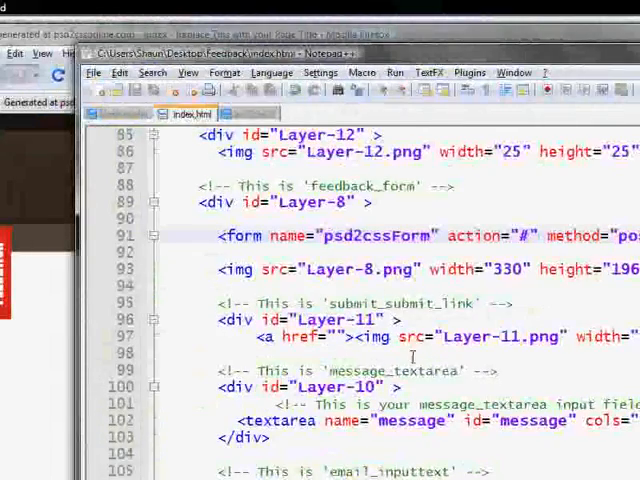
Step: Scroll through psd2css.js to the jQuery code fading the feedback menu
{"action": "scroll", "scroll_direction": "down", "scroll_amount": 3}
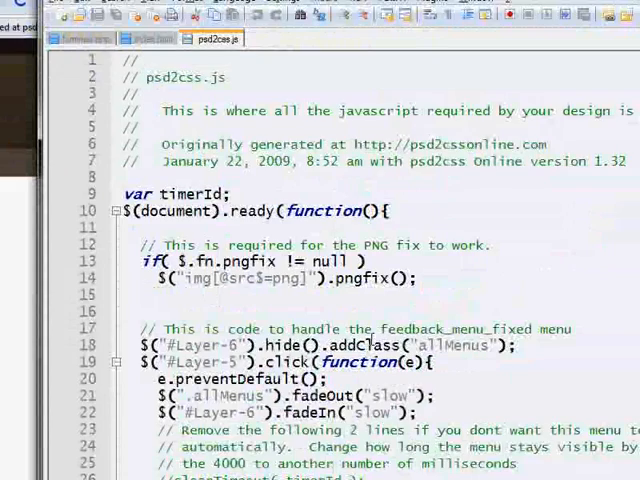
{"action": "scroll", "scroll_direction": "down", "scroll_amount": 3}
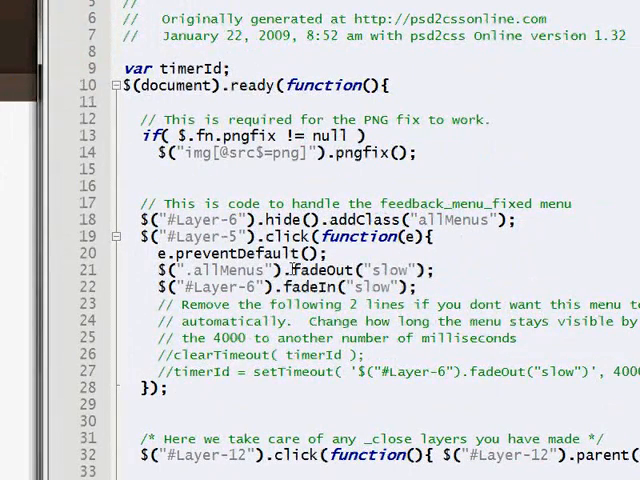
{"action": "double_click", "coordinate": [320, 270]}
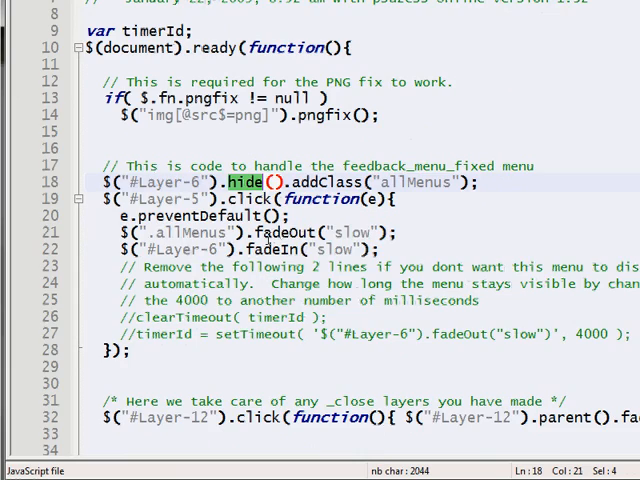
{"action": "scroll", "scroll_direction": "down", "scroll_amount": 3}
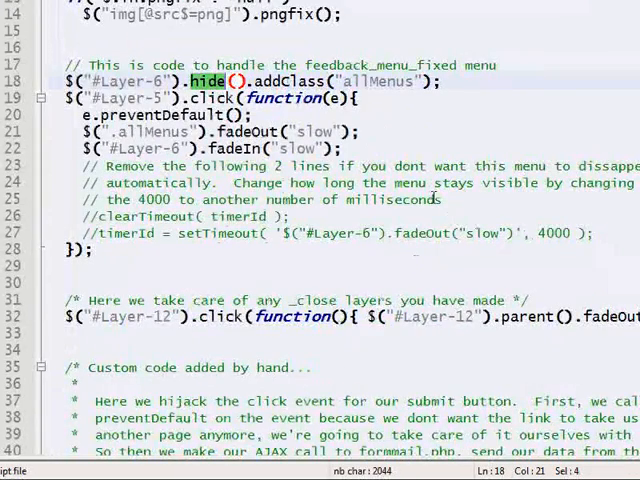
{"action": "scroll", "scroll_direction": "down", "scroll_amount": 3}
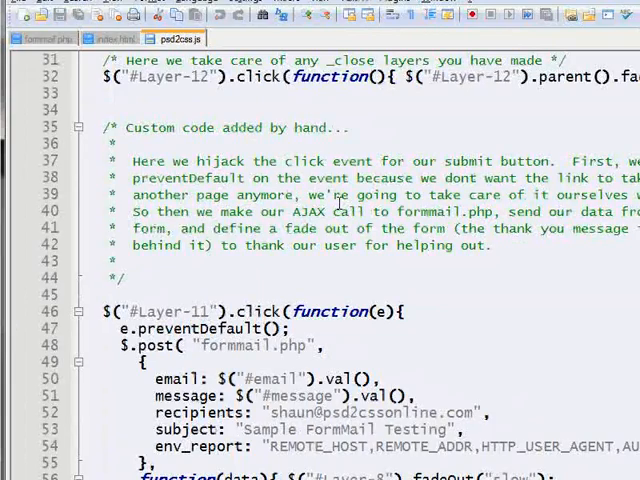
Step: Scroll to the full submit handler and highlight formmail.php in the $.post call
{"action": "scroll", "scroll_direction": "down", "scroll_amount": 3}
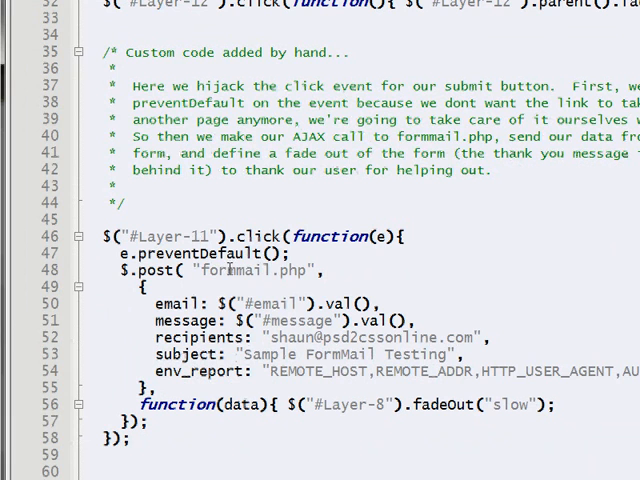
{"action": "double_click", "coordinate": [250, 270]}
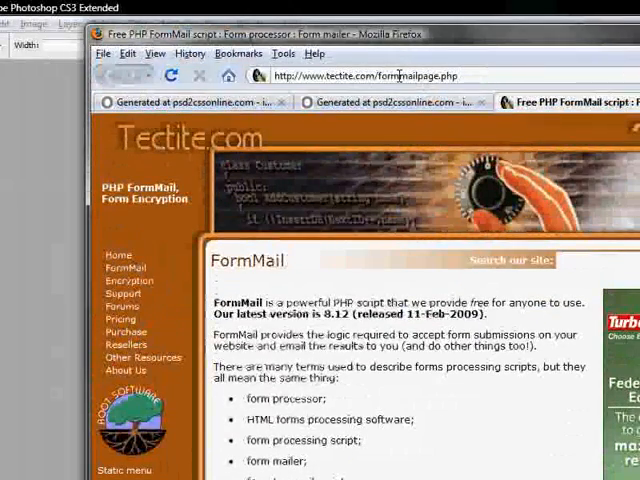
Step: Scroll psd2css.js back to the submit handler posting email and message to formmail.php
{"action": "scroll", "scroll_direction": "down", "scroll_amount": 3}
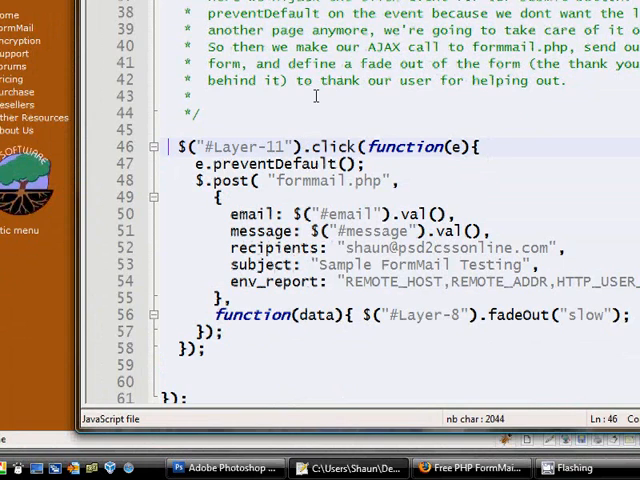
{"action": "scroll", "scroll_direction": "up", "scroll_amount": 3}
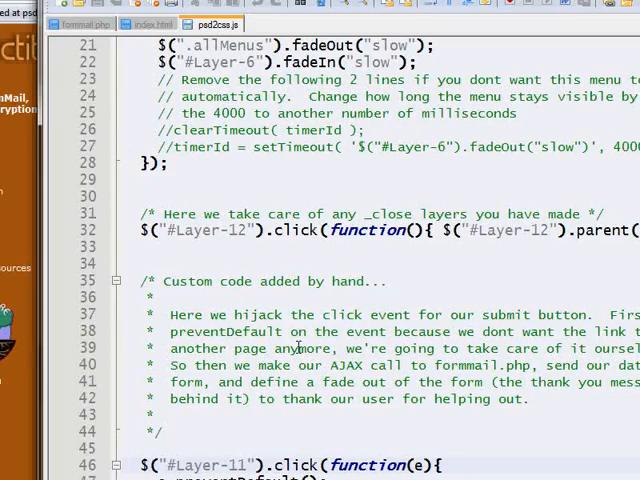
{"action": "scroll", "scroll_direction": "down", "scroll_amount": 3}
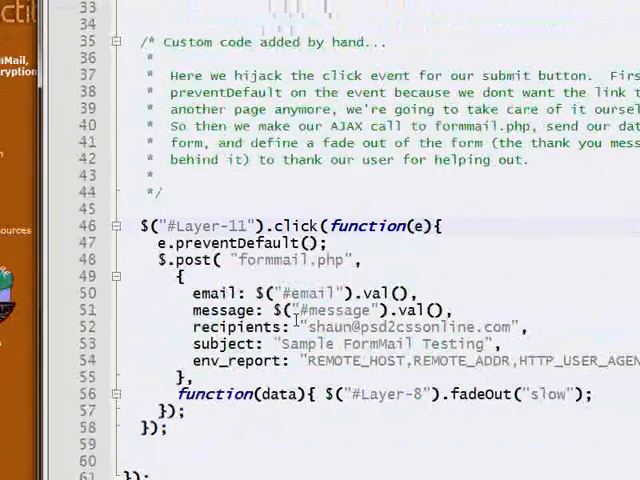